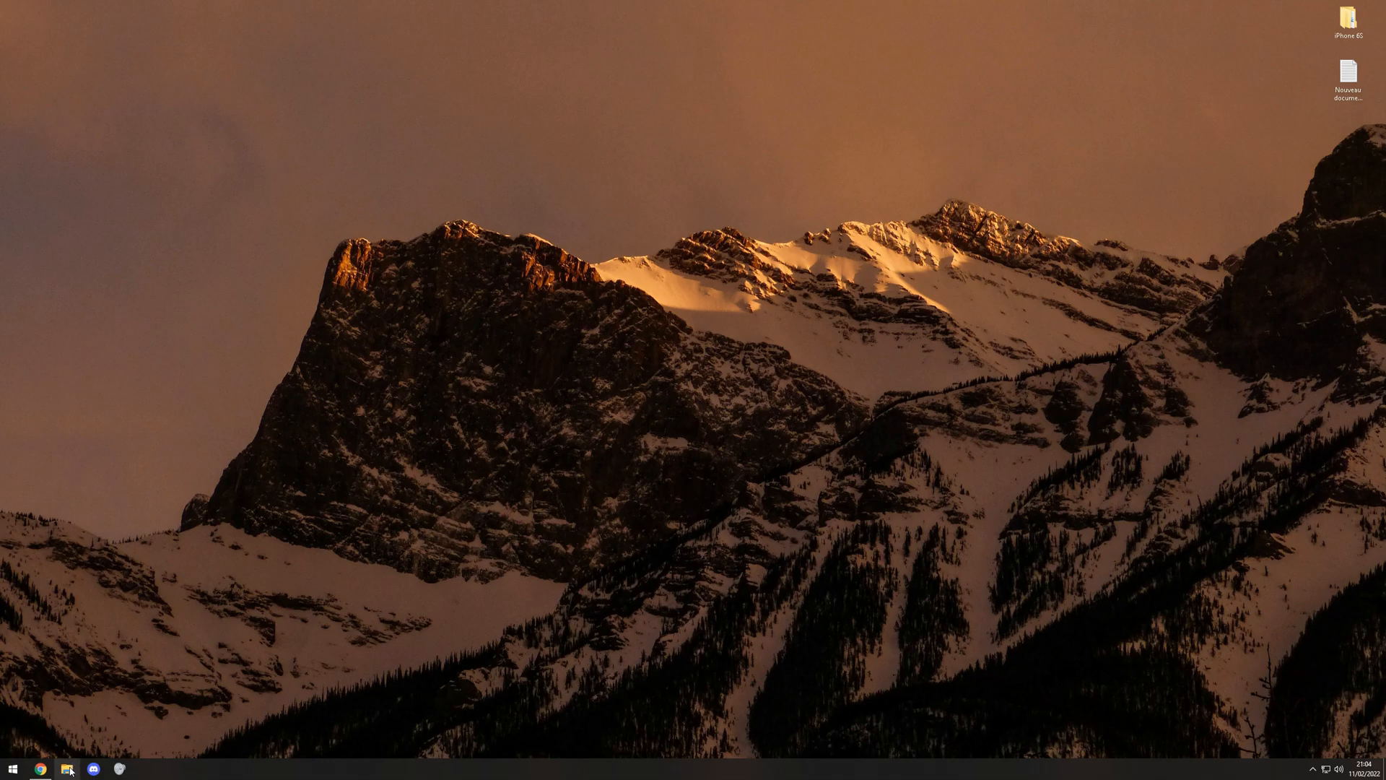
Step: Navigate from Documents into the Dying Light 2 out\settings folder with audio.scr and video.scr
{"action": "left_click", "coordinate": [70, 768]}
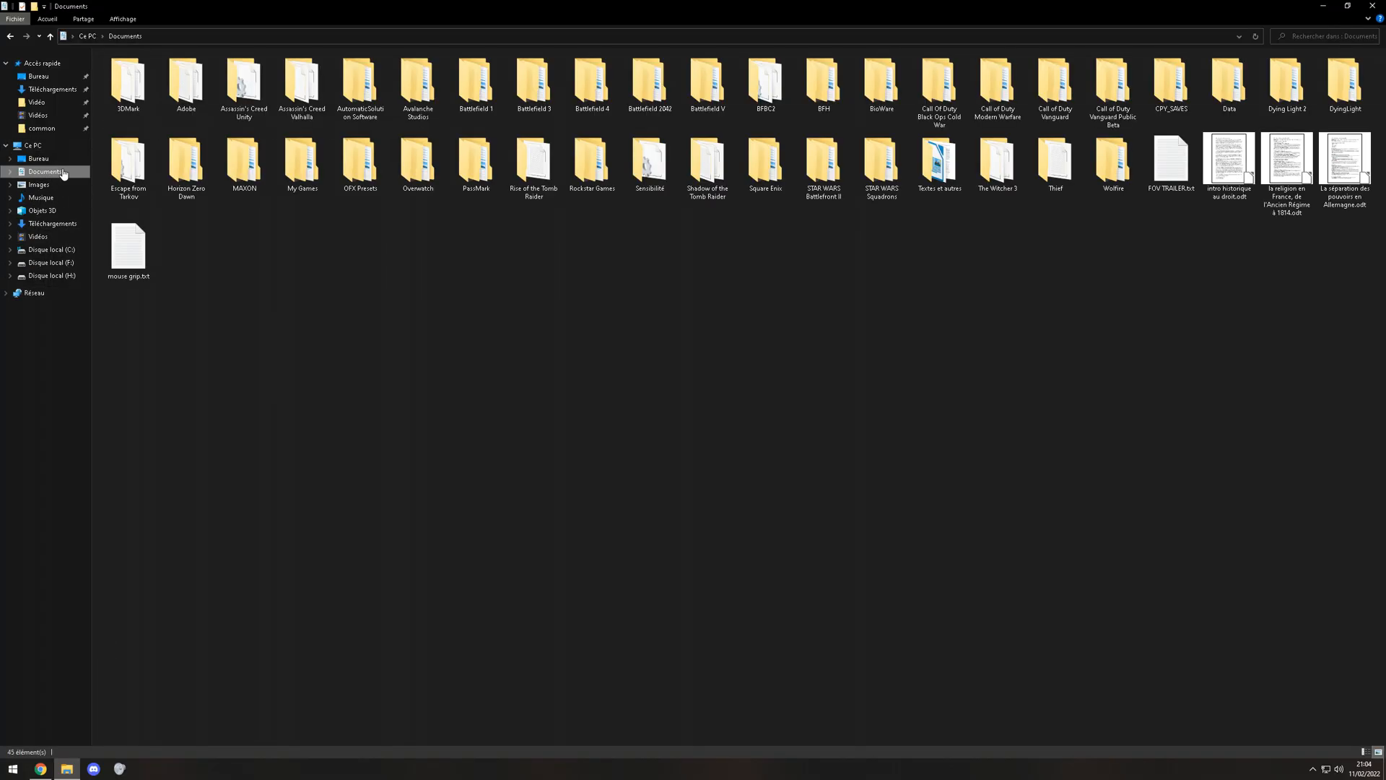
{"action": "double_click", "coordinate": [1287, 84]}
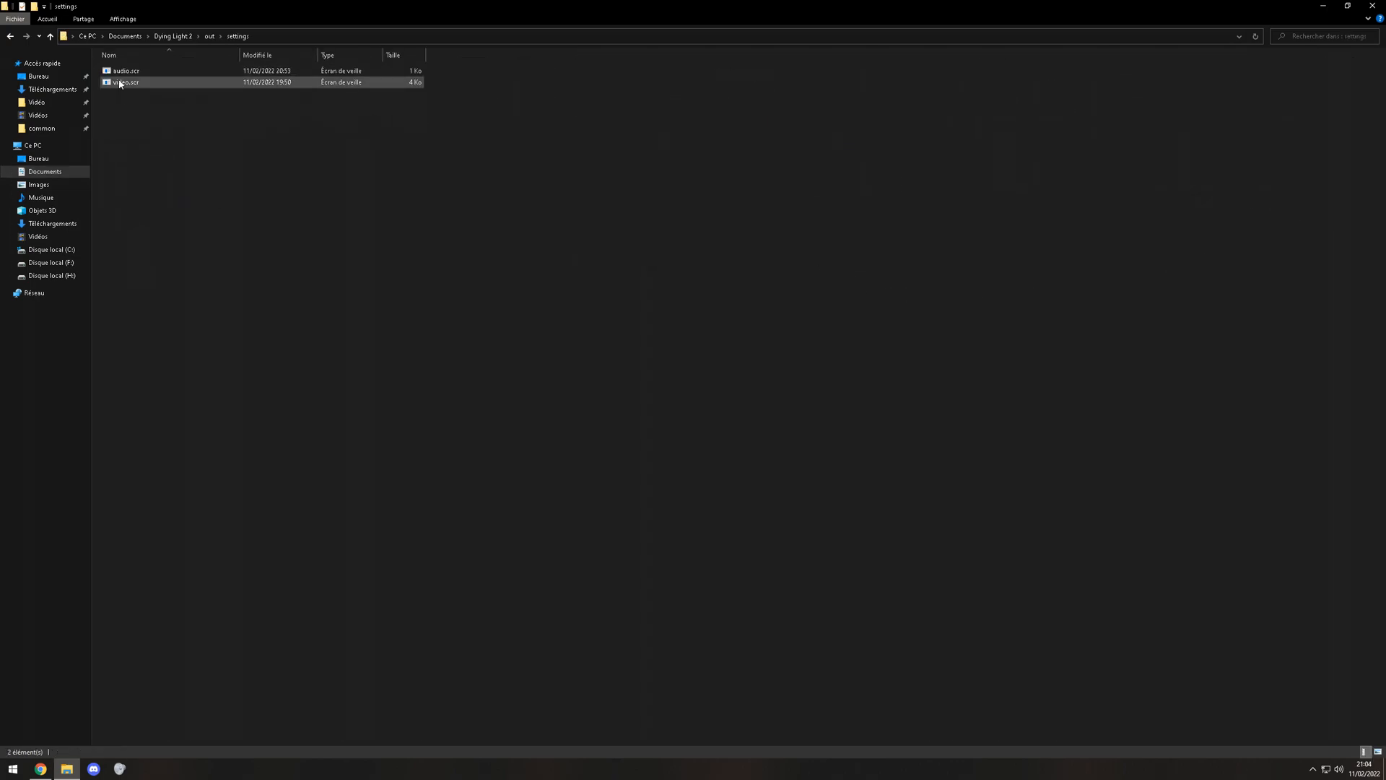
{"action": "mouse_move", "coordinate": [121, 84]}
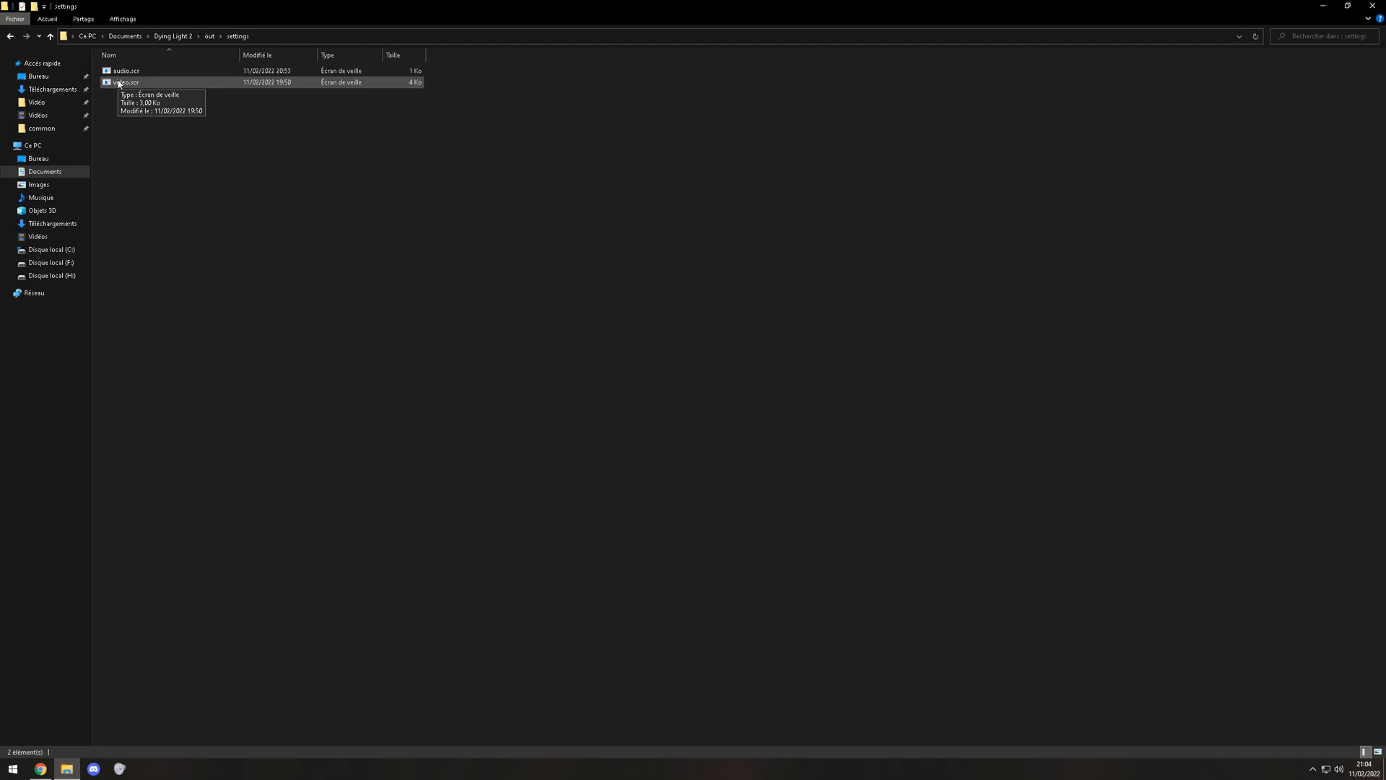
Step: Edit video.scr to Upscaler(3) and Upscaling(3), save it, and bring up its Properties for read-only
{"action": "double_click", "coordinate": [119, 82]}
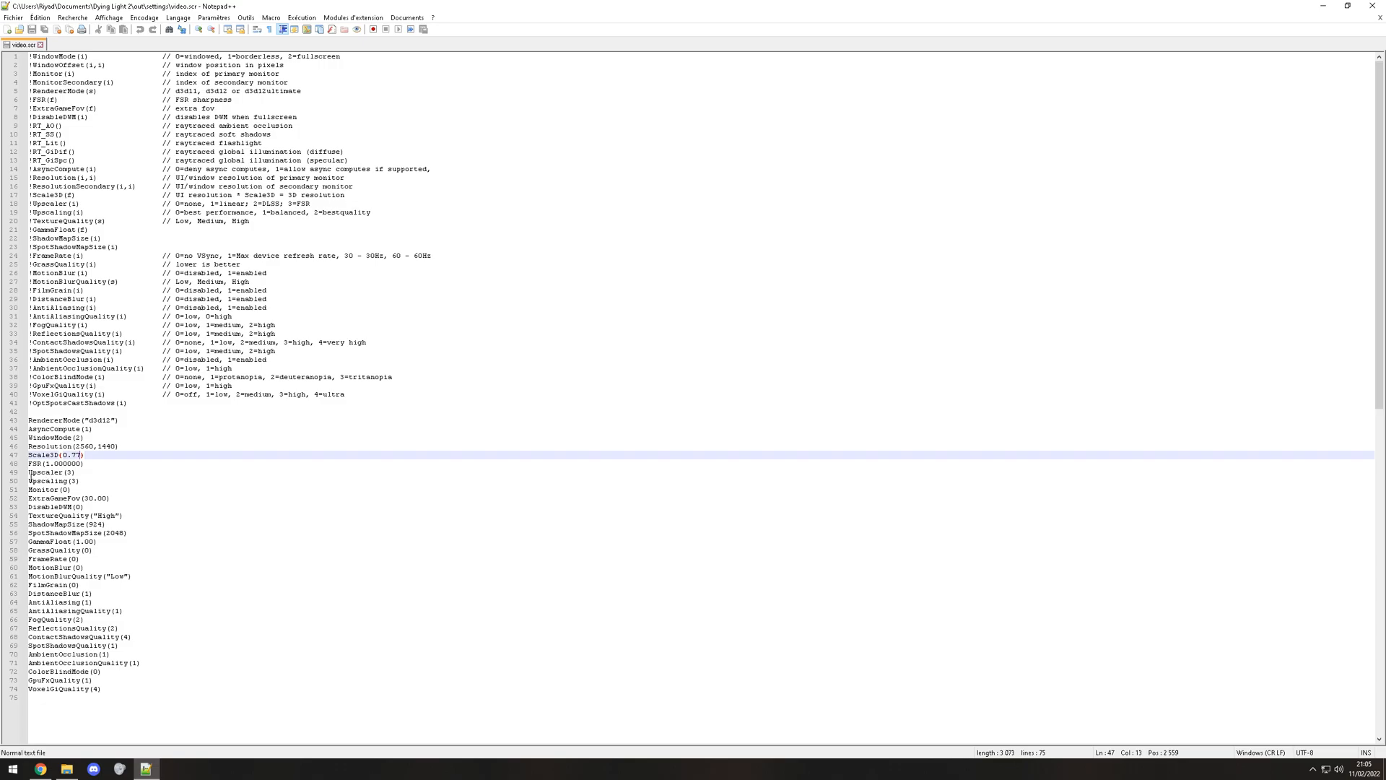
{"action": "mouse_move", "coordinate": [1086, 7]}
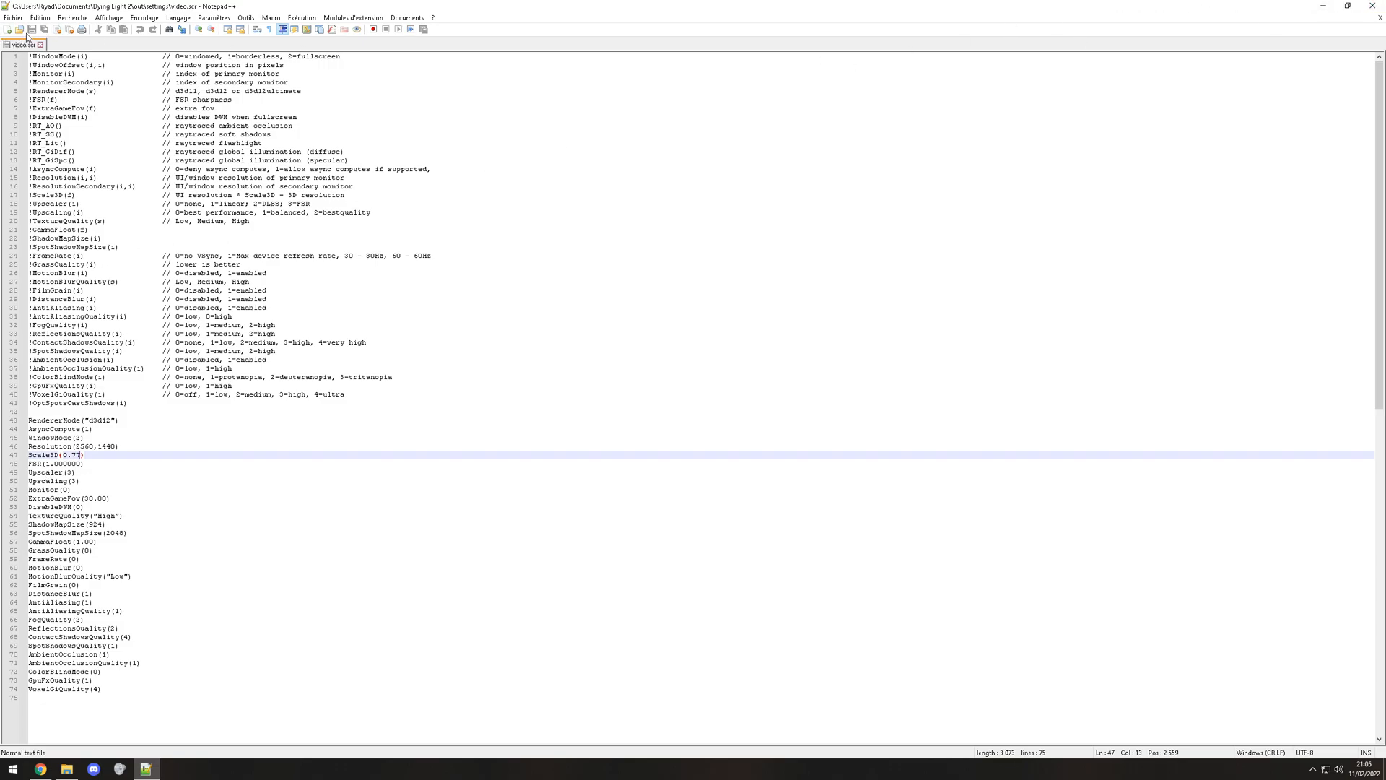
{"action": "left_click", "coordinate": [66, 769]}
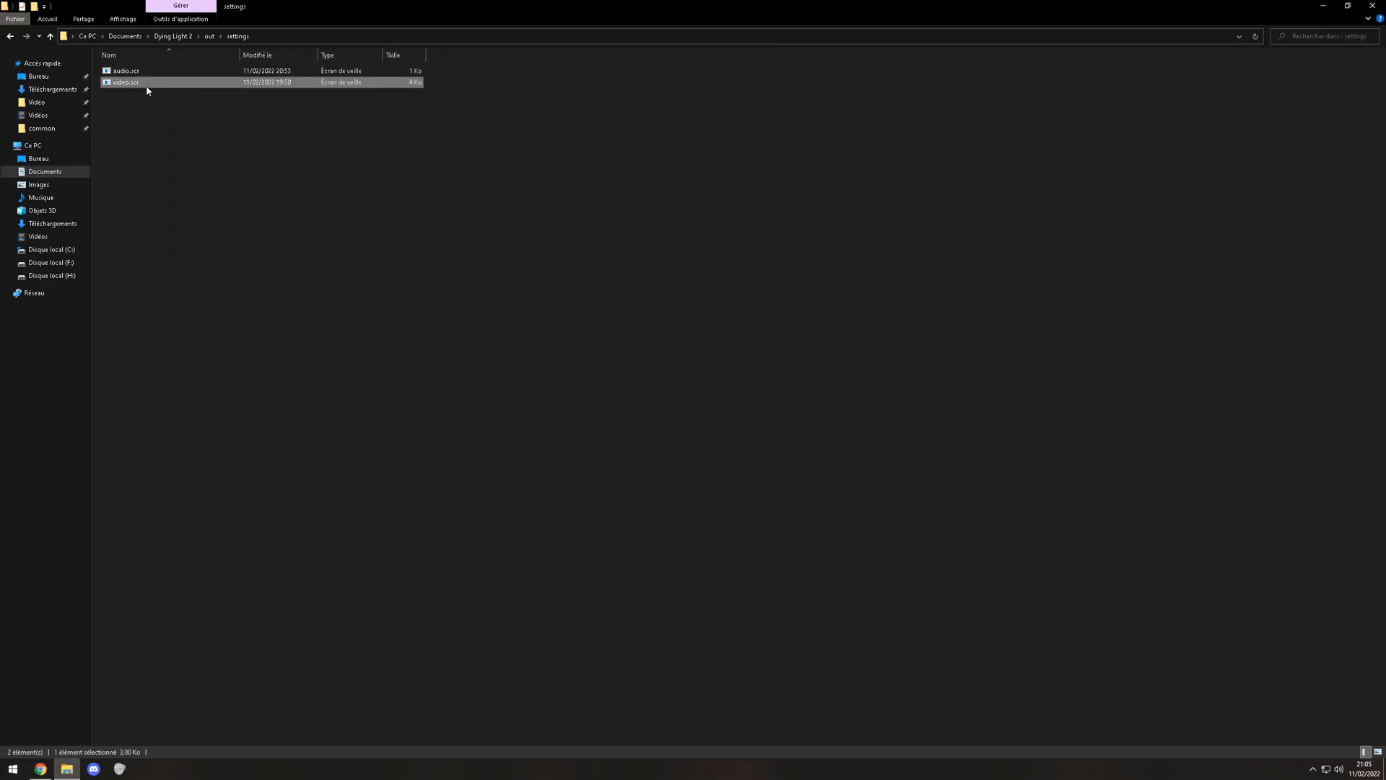
{"action": "right_click", "coordinate": [123, 84]}
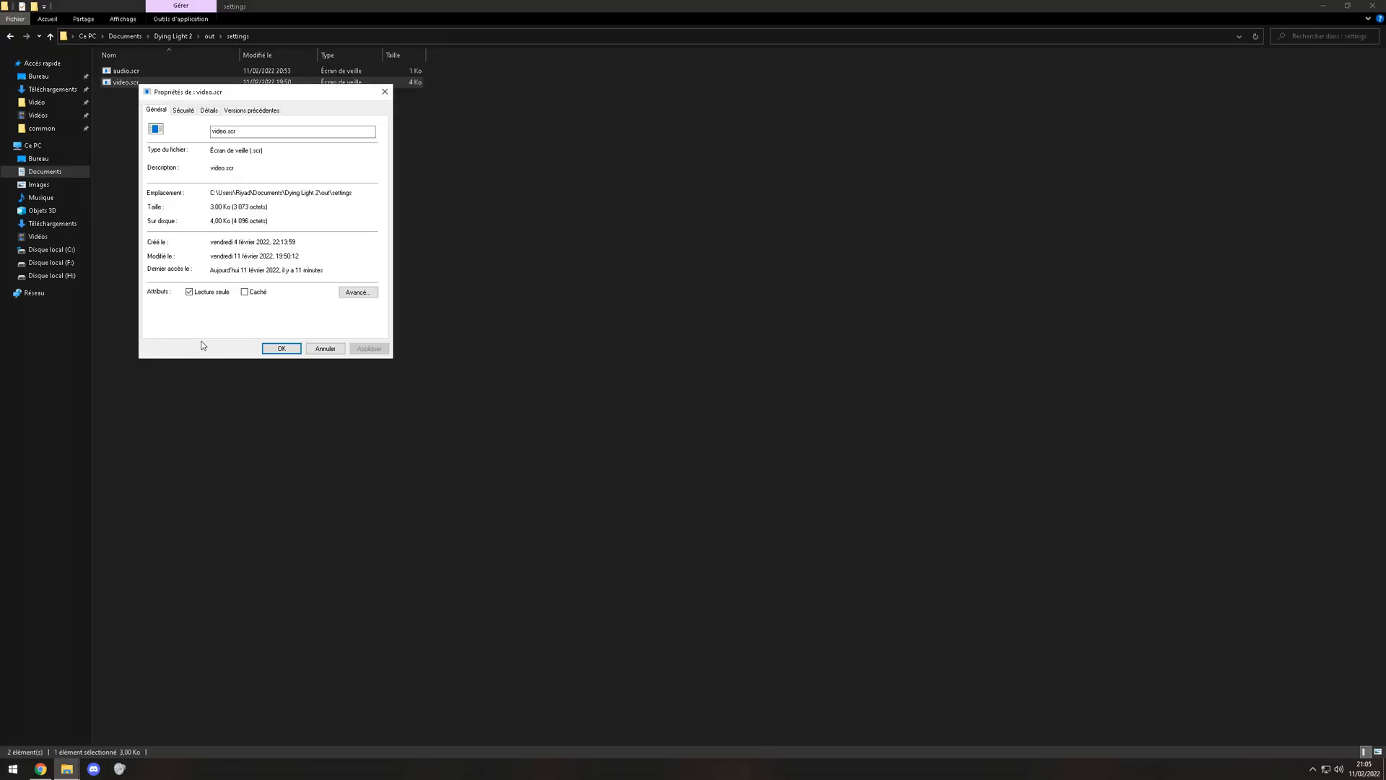